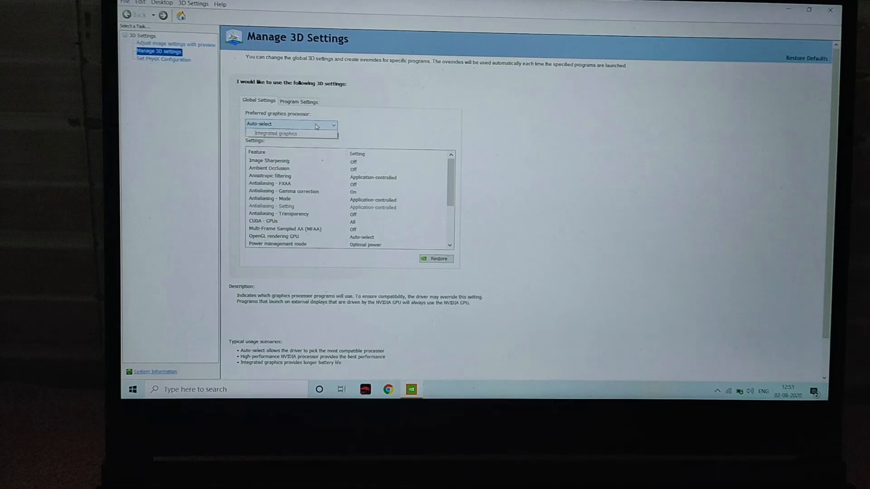
- Close the Preferred graphics processor dropdown on the Manage 3D Settings page
left_click(291, 133)
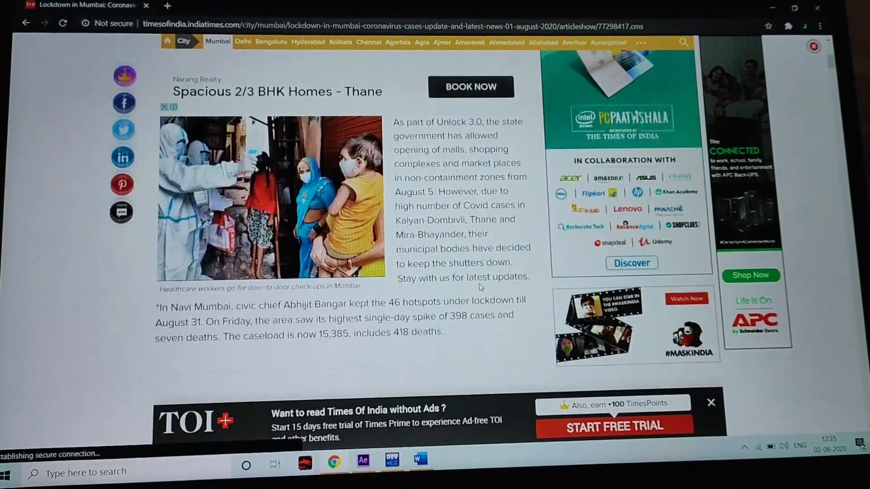
- Scroll the Times of India article, then switch to the TECH PACK logo composition in After Effects
scroll("down", 3)
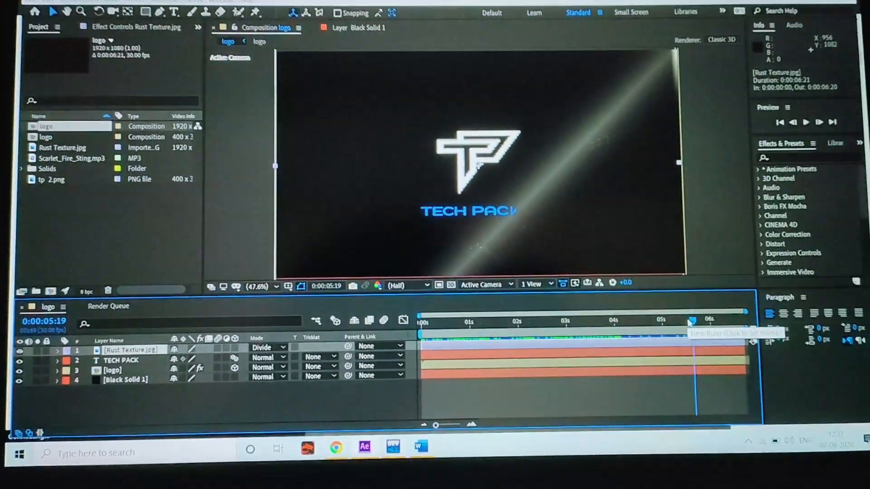
left_click(671, 319)
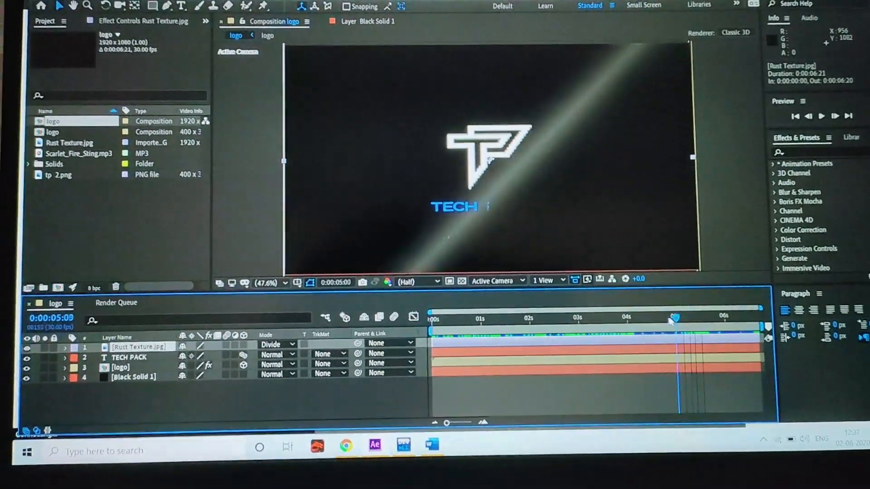